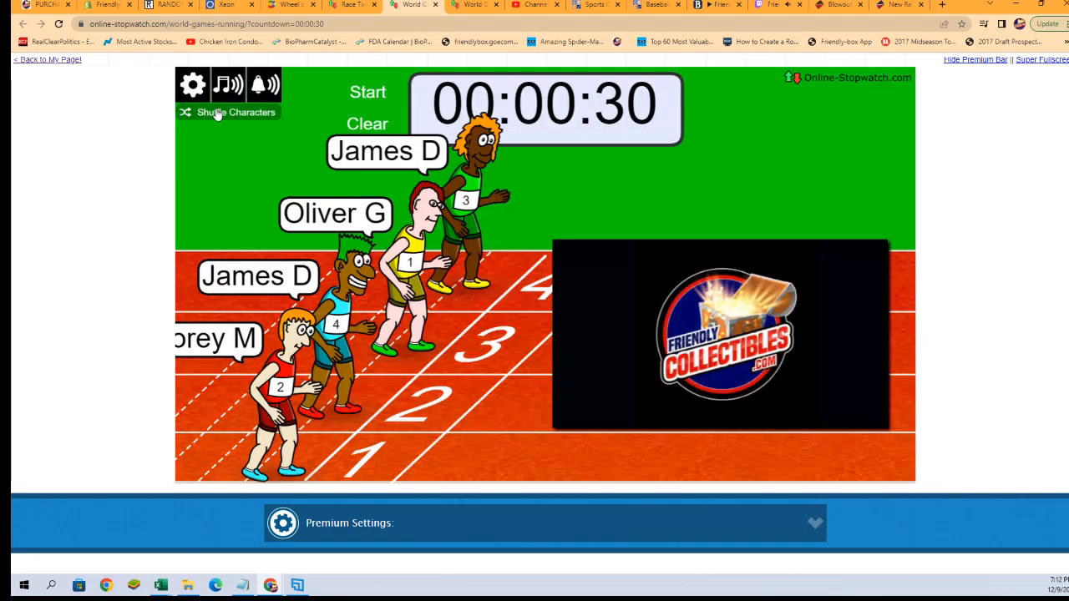
- Reshuffle the four runners' cartoon characters and start the 30-second race countdown
left_click(228, 112)
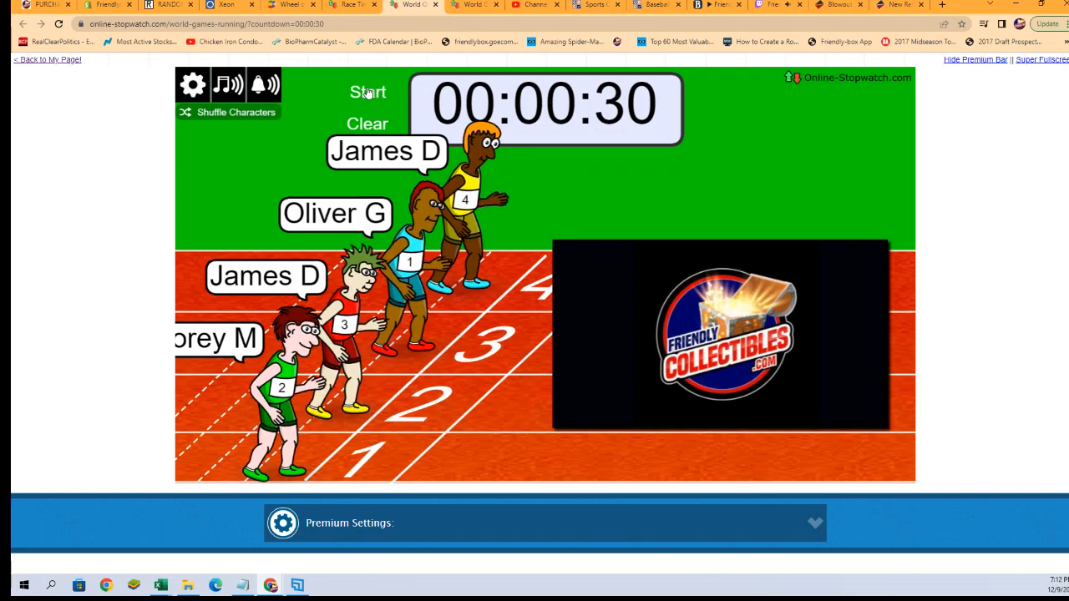
left_click(367, 92)
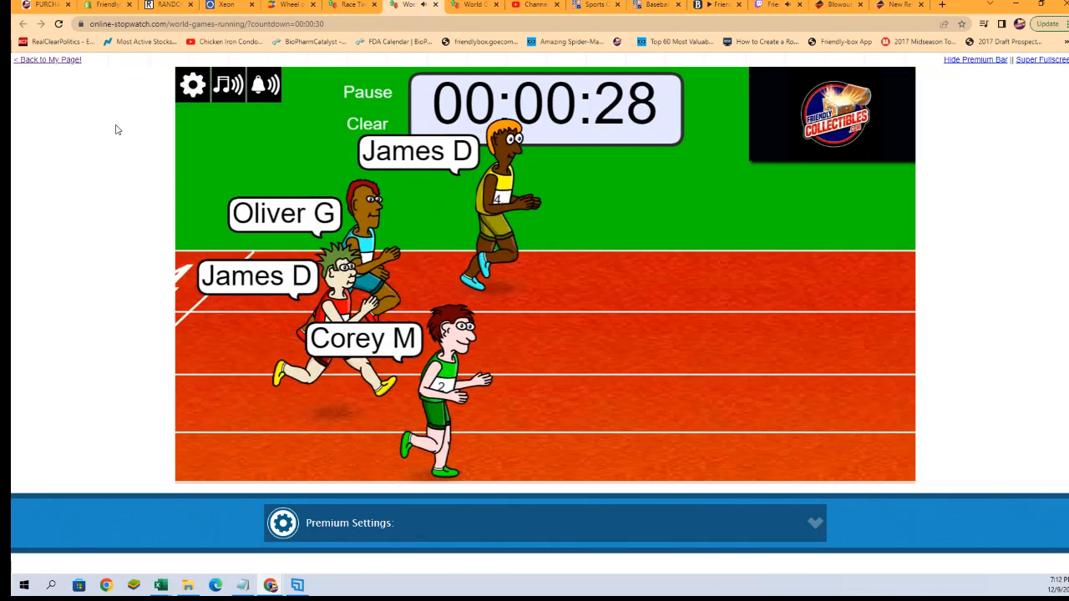